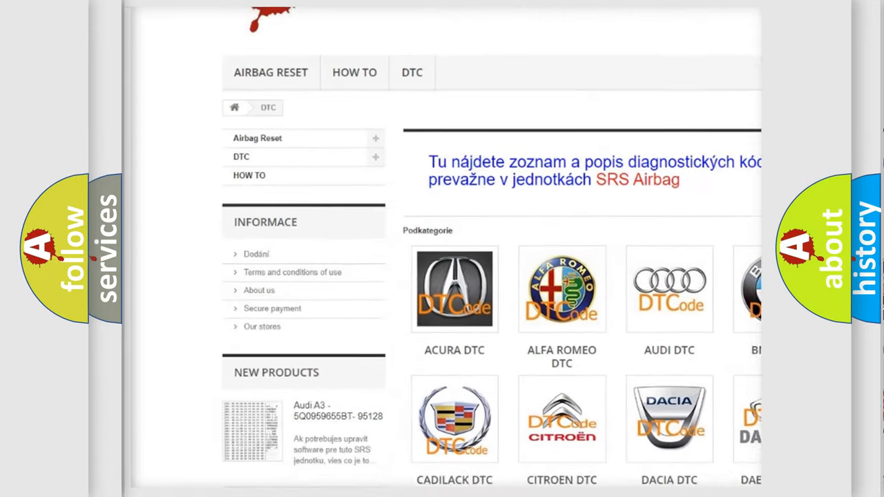
pyautogui.scroll(-3)
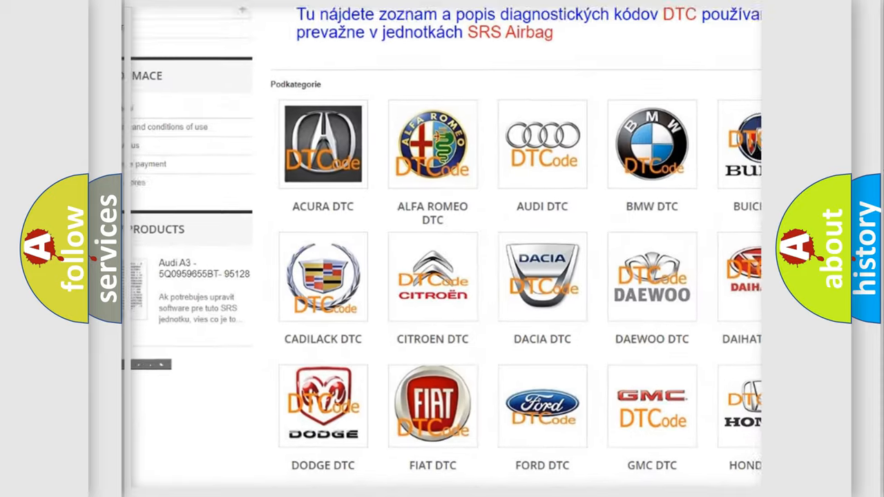
pyautogui.scroll(-3)
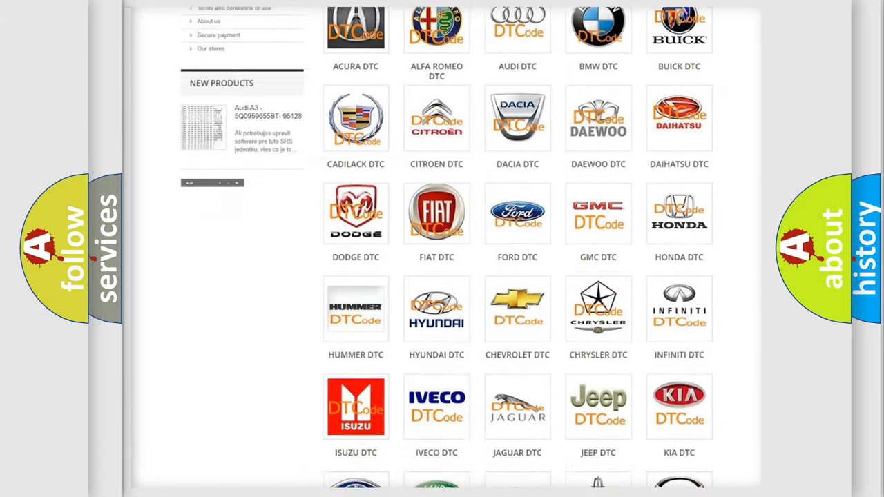
pyautogui.scroll(-3)
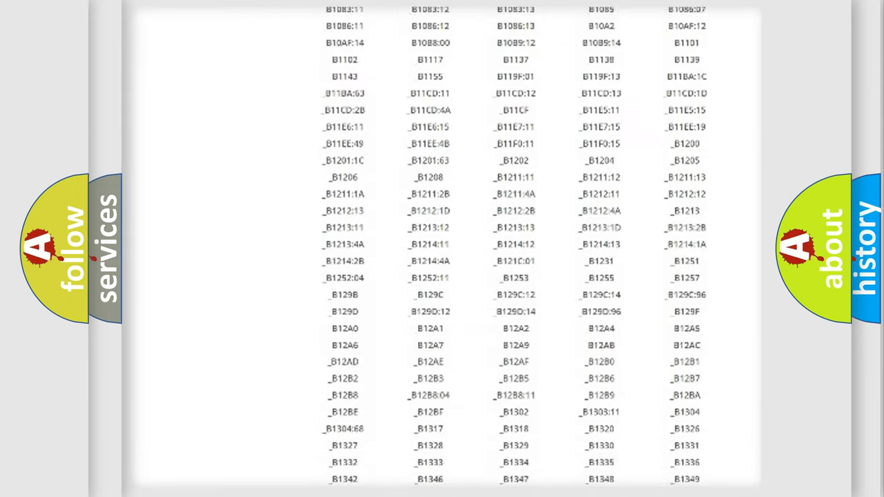
pyautogui.scroll(-3)
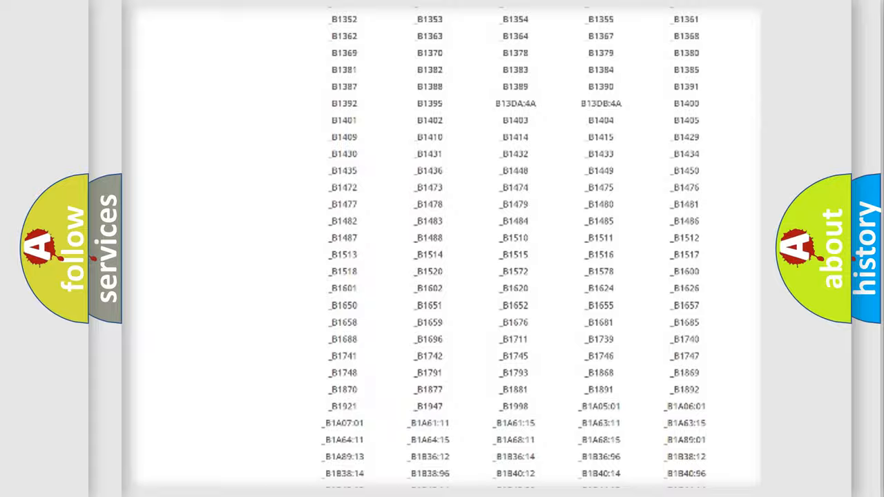